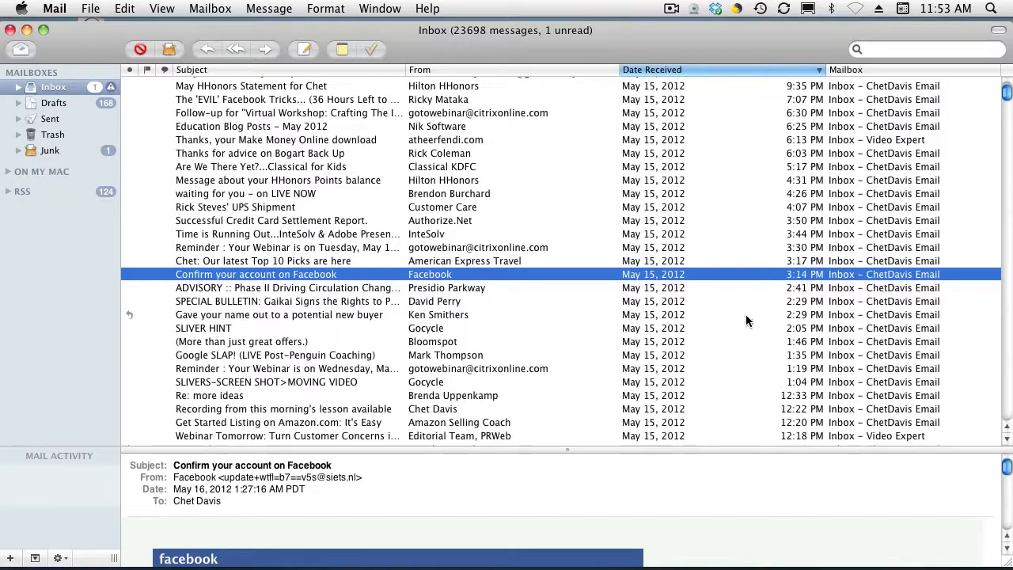
mouse_move(521, 307)
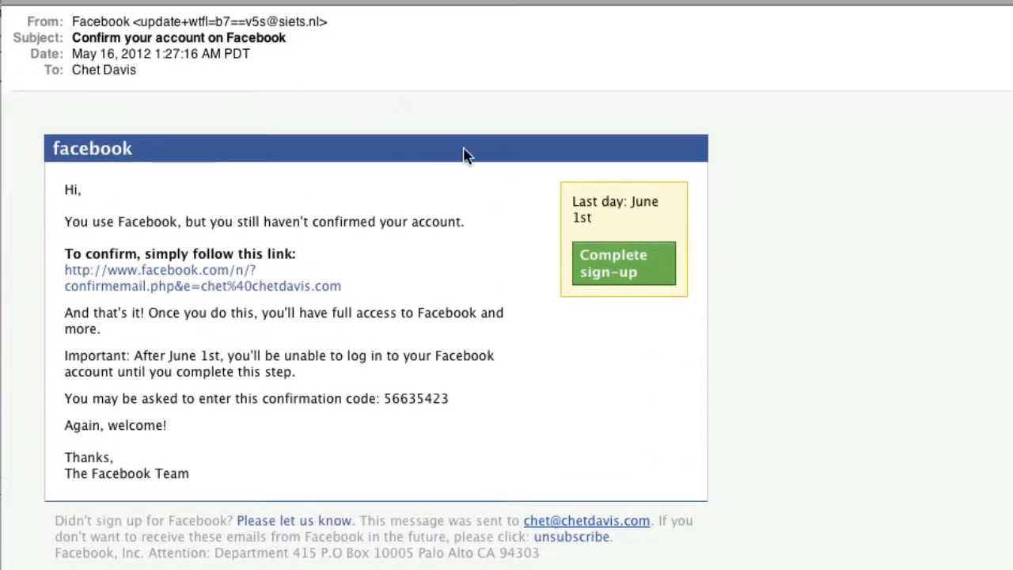
mouse_move(603, 151)
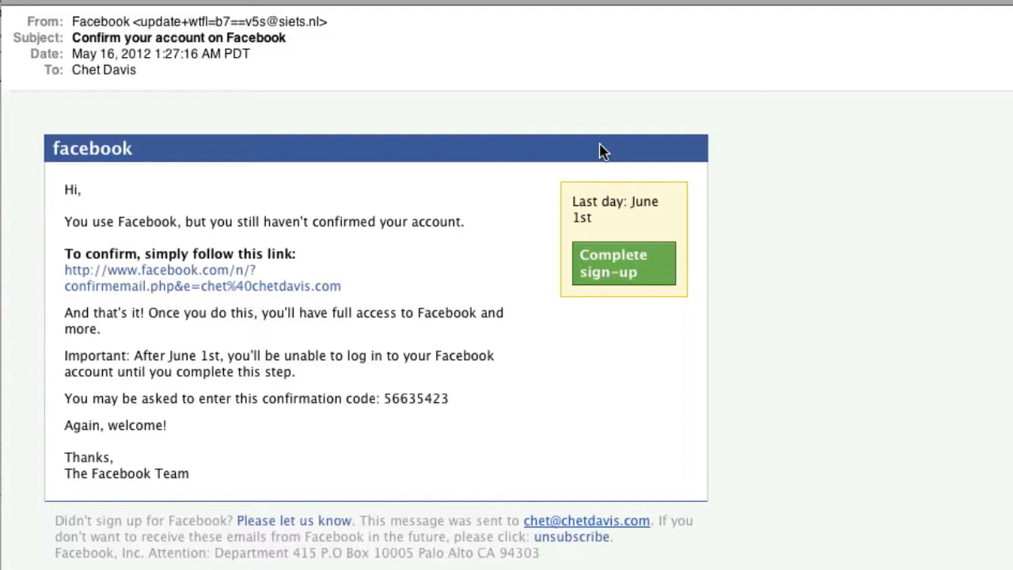
mouse_move(574, 148)
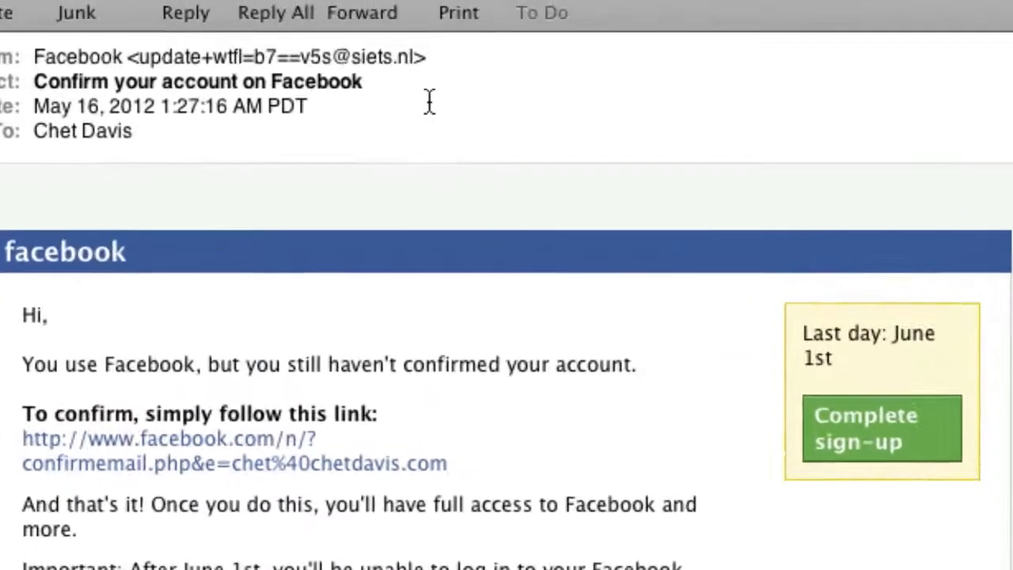
Highlight the 'Facebook' sender in the From header, exposing its siets.nl address
click(229, 57)
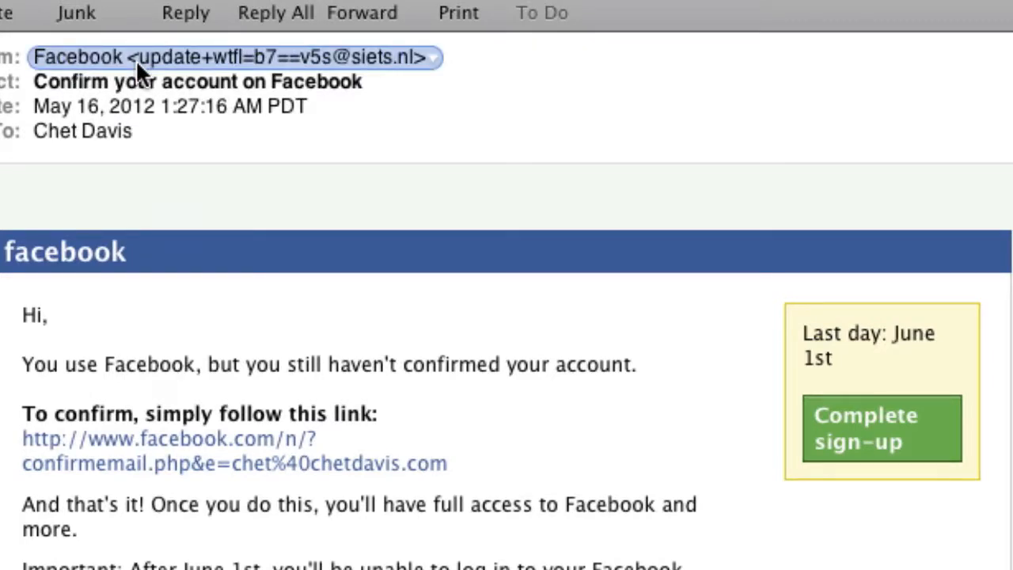
mouse_move(348, 75)
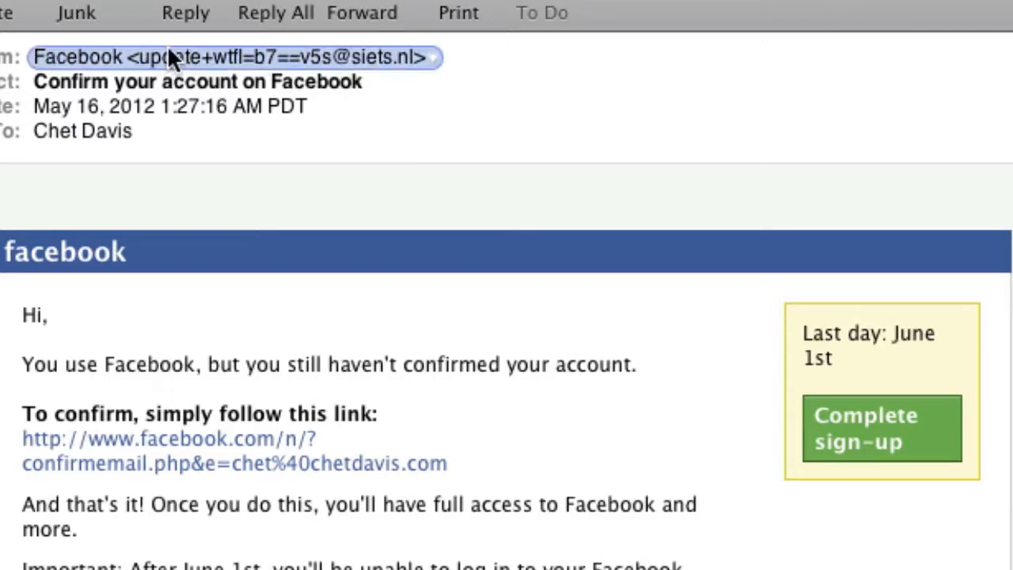
mouse_move(404, 75)
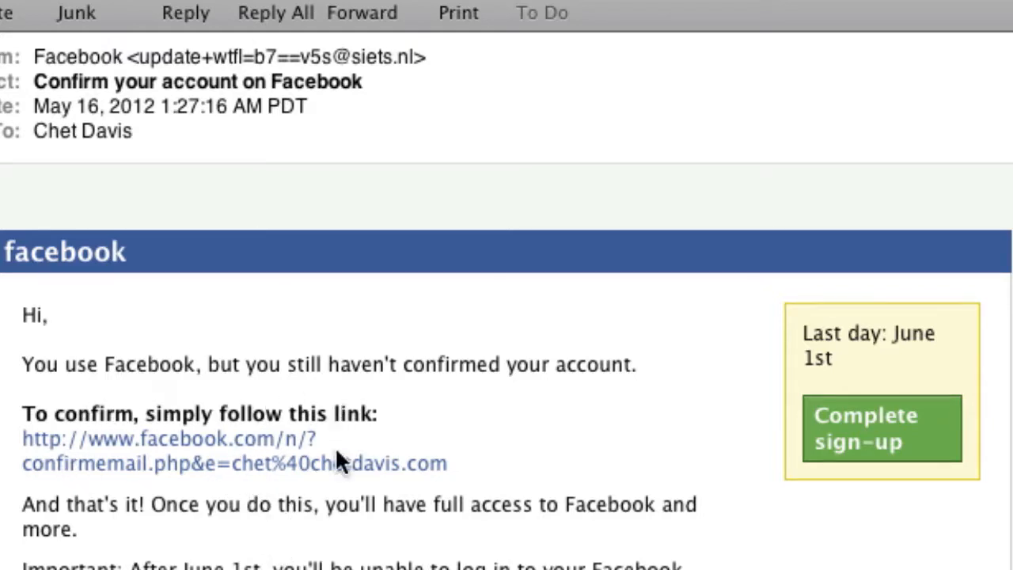
mouse_move(85, 522)
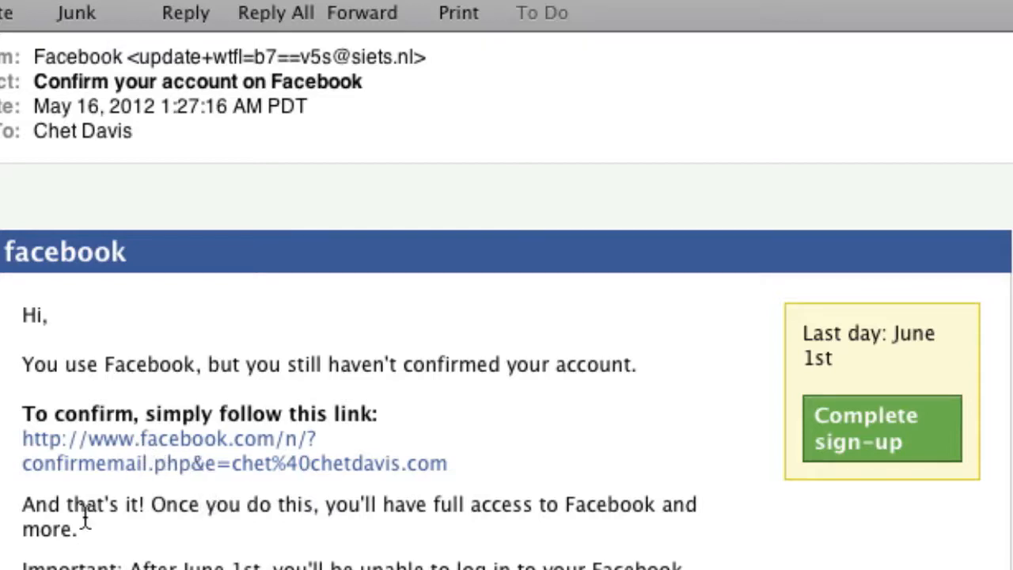
mouse_move(62, 451)
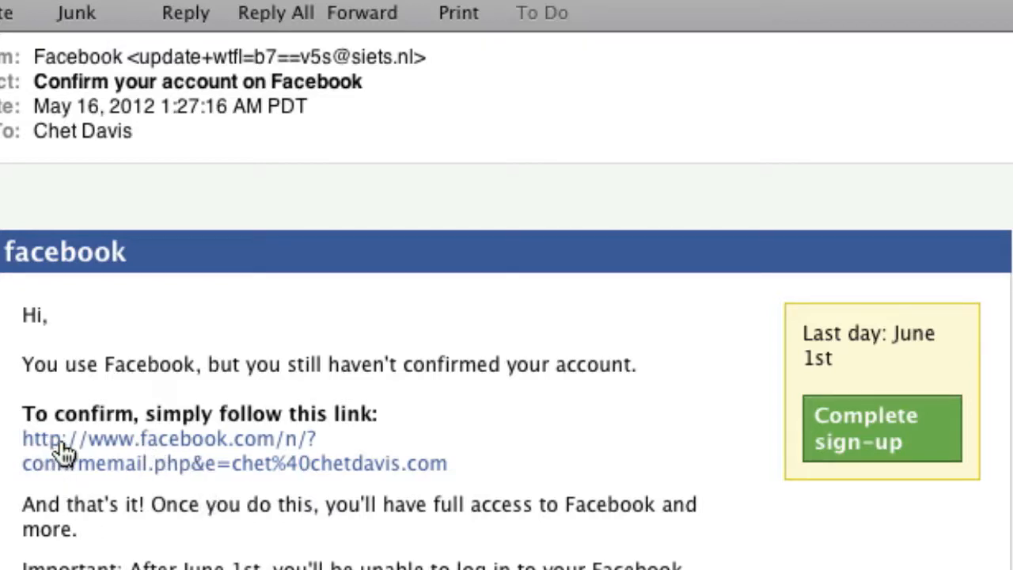
mouse_move(146, 451)
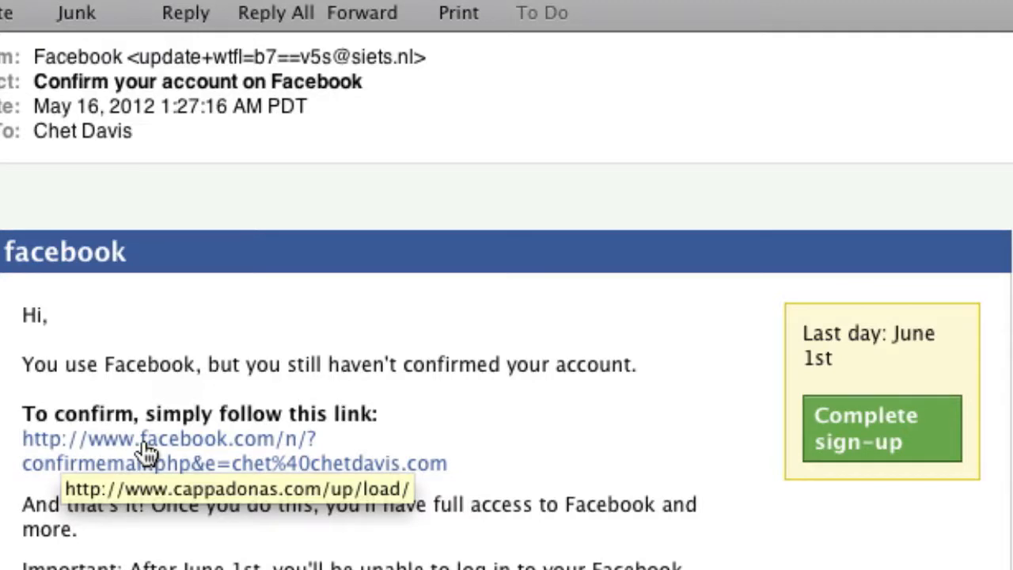
mouse_move(287, 454)
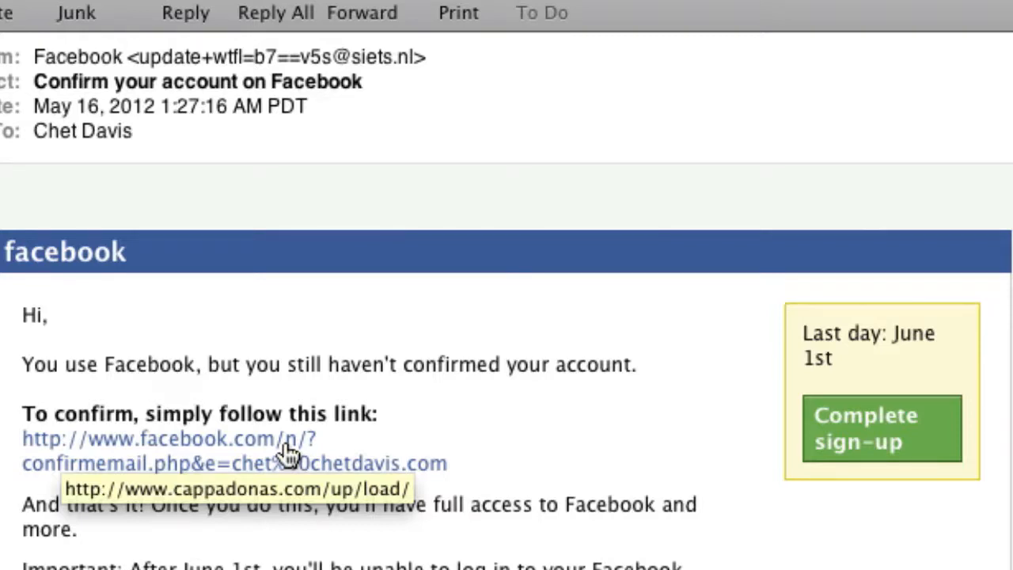
mouse_move(273, 497)
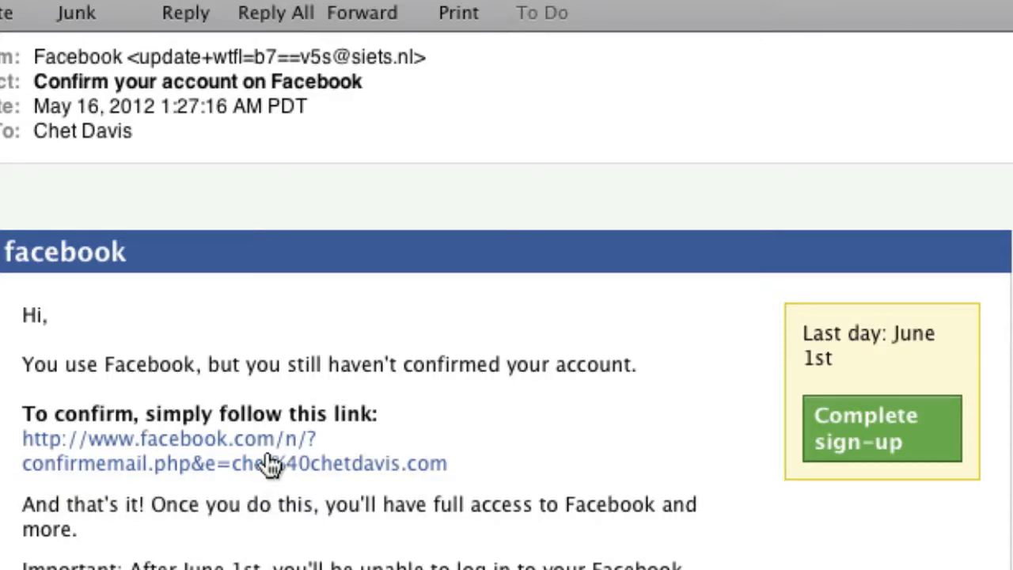
mouse_move(263, 451)
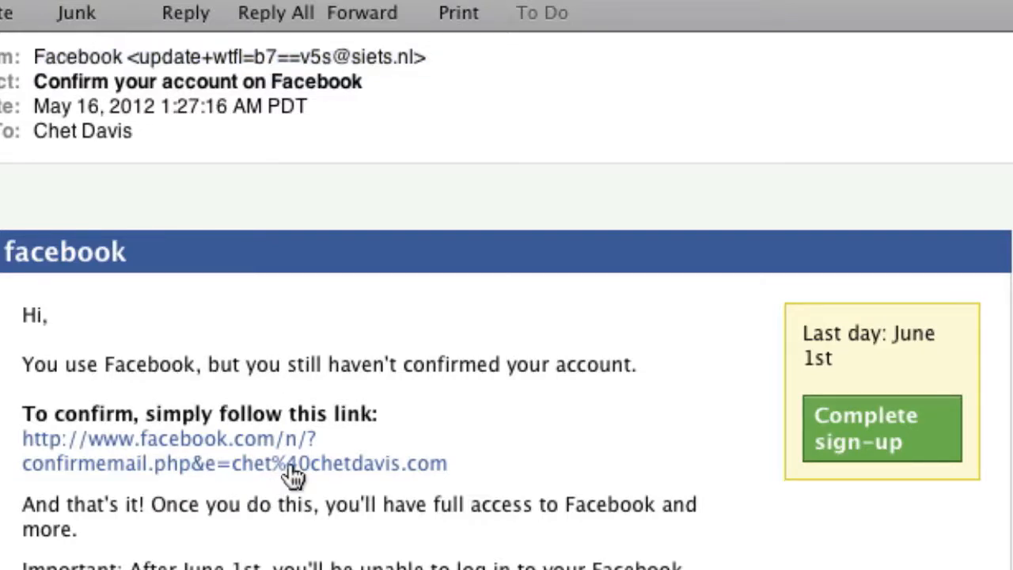
mouse_move(293, 463)
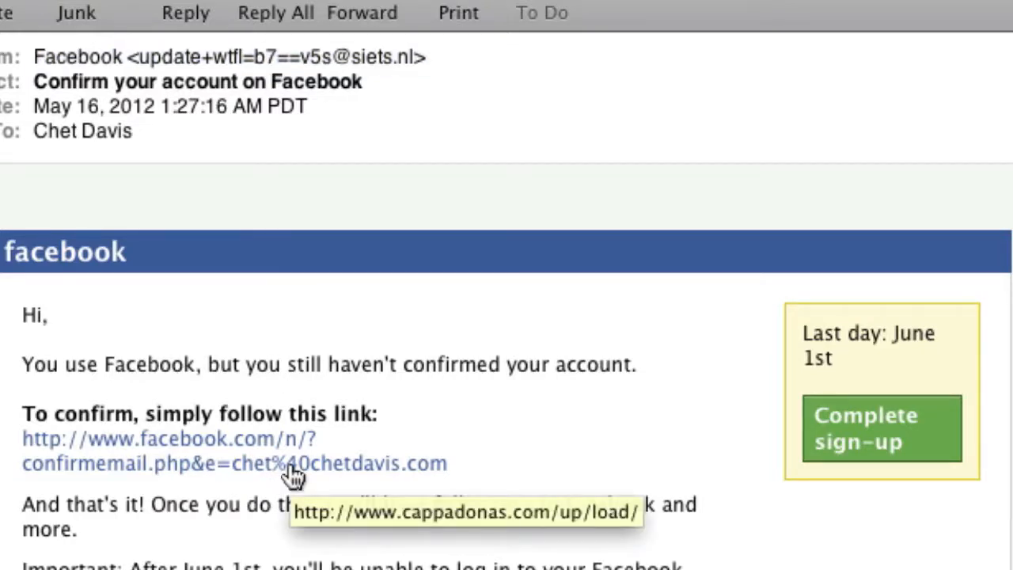